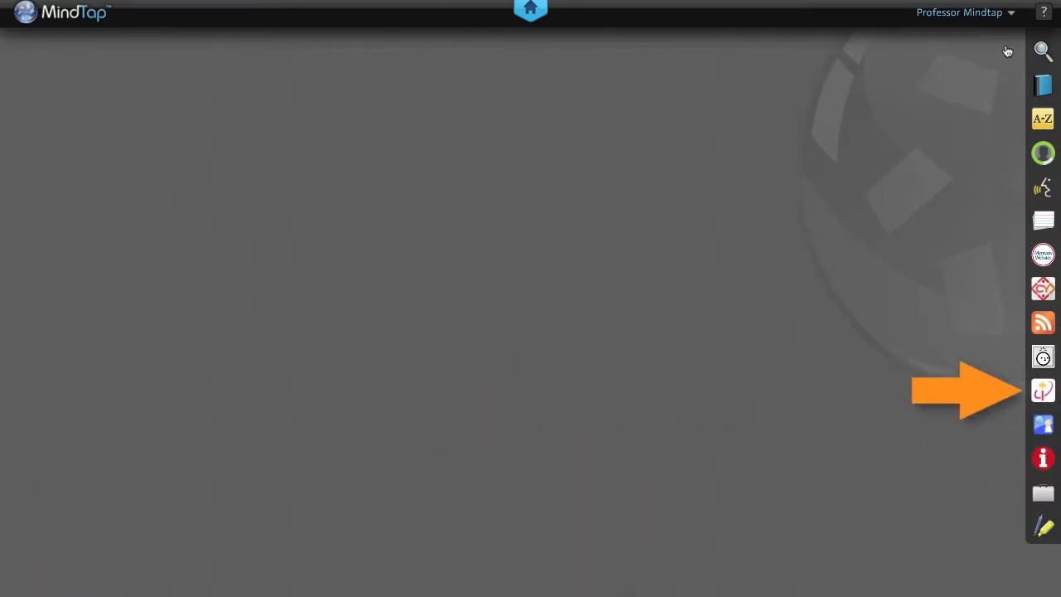
Export the English 112 Researched rubric from InSite's rubric manager as an .rbc file.
click(1043, 391)
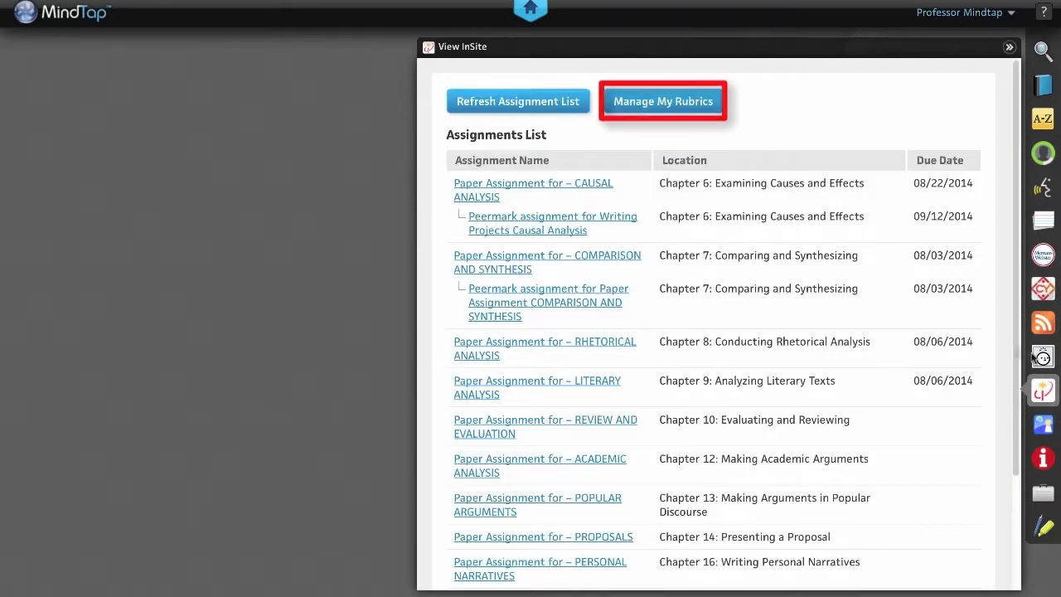
click(663, 101)
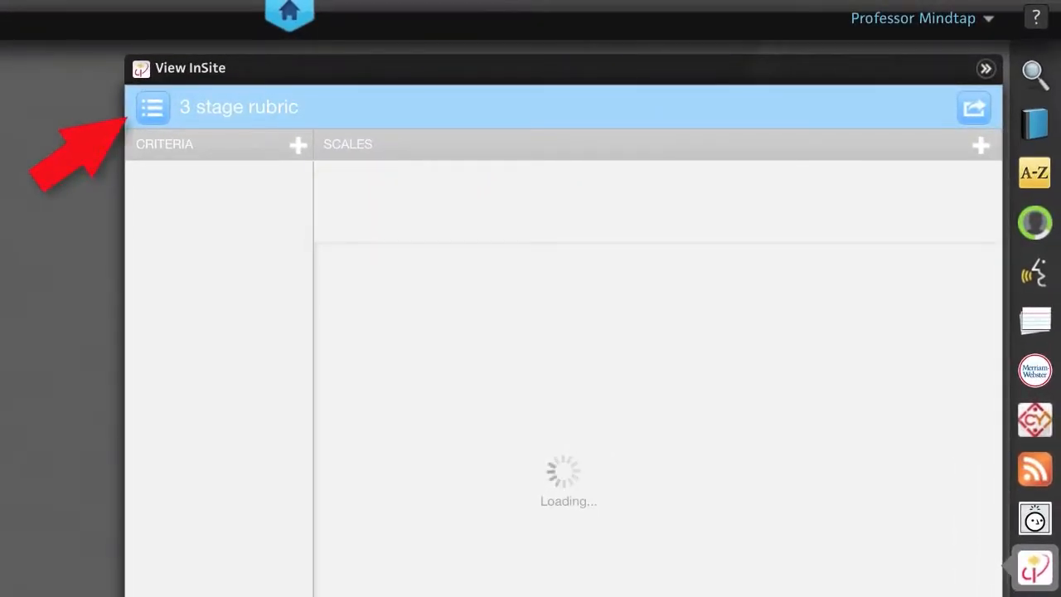
click(153, 106)
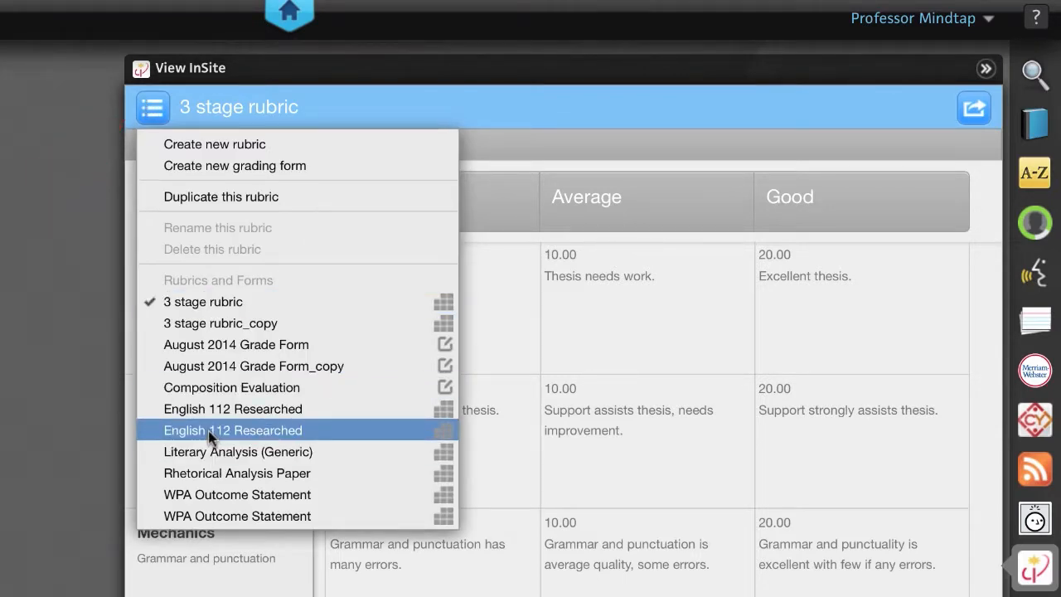
click(232, 429)
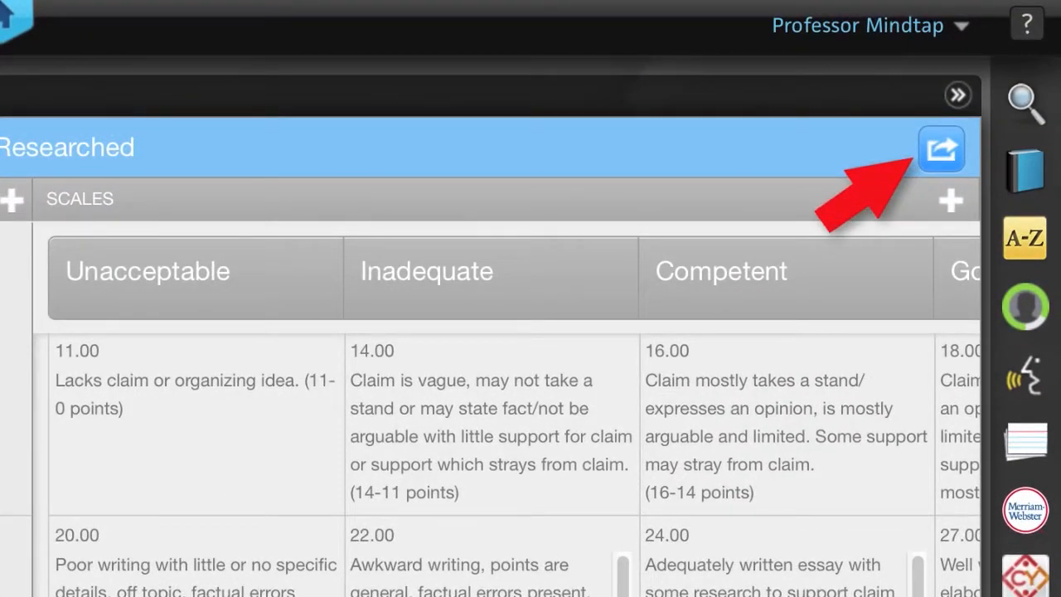
click(939, 149)
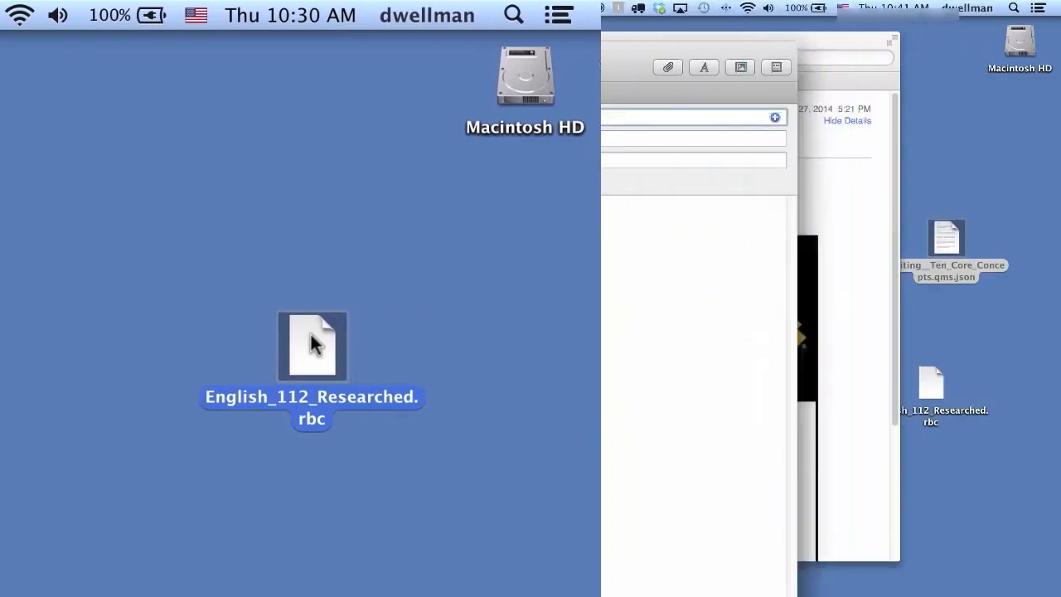
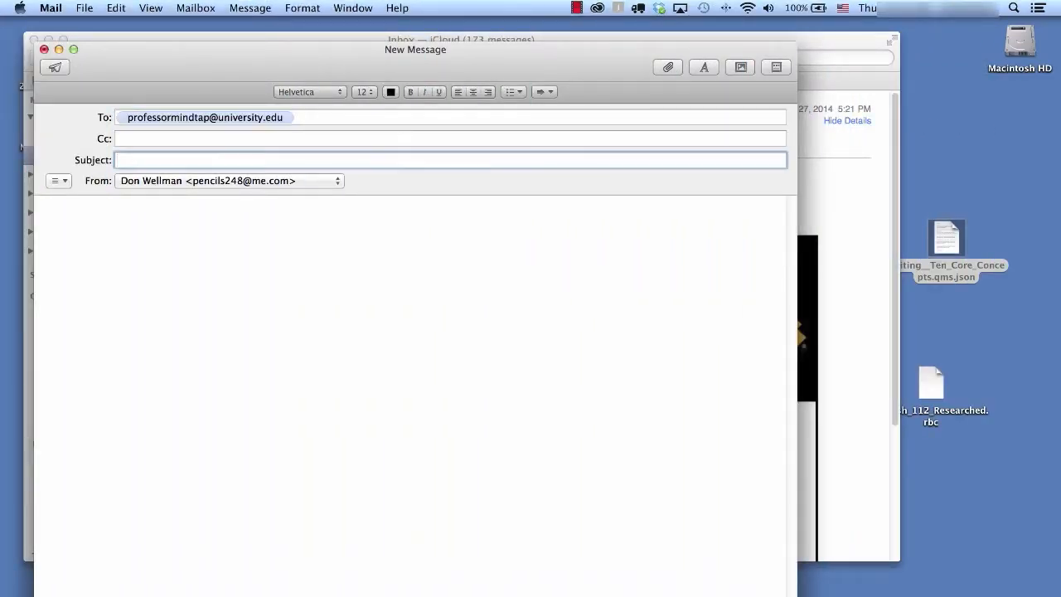
Address the message to professormindtap@, subject 'Rubric for Composition course', attach English_112_Researched.rbc and begin the body.
text(Rubric for Composition course)
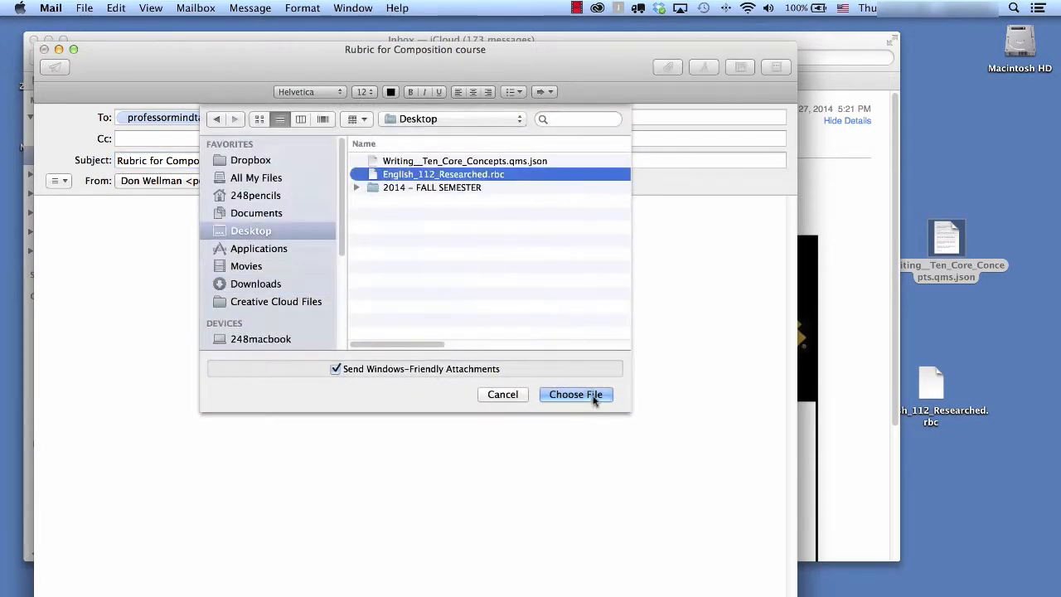
click(575, 394)
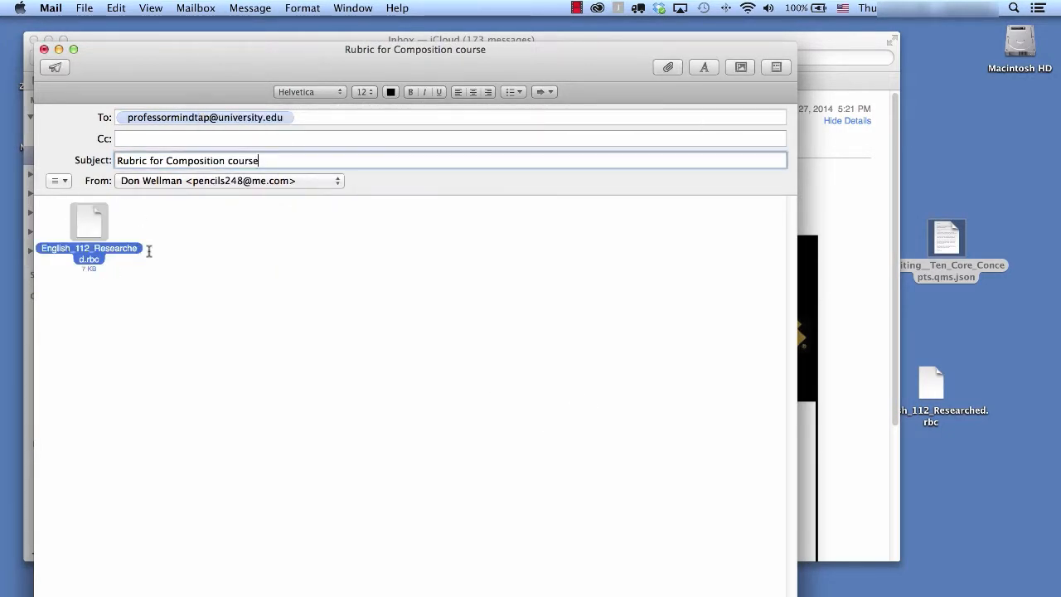
text(Here's that)
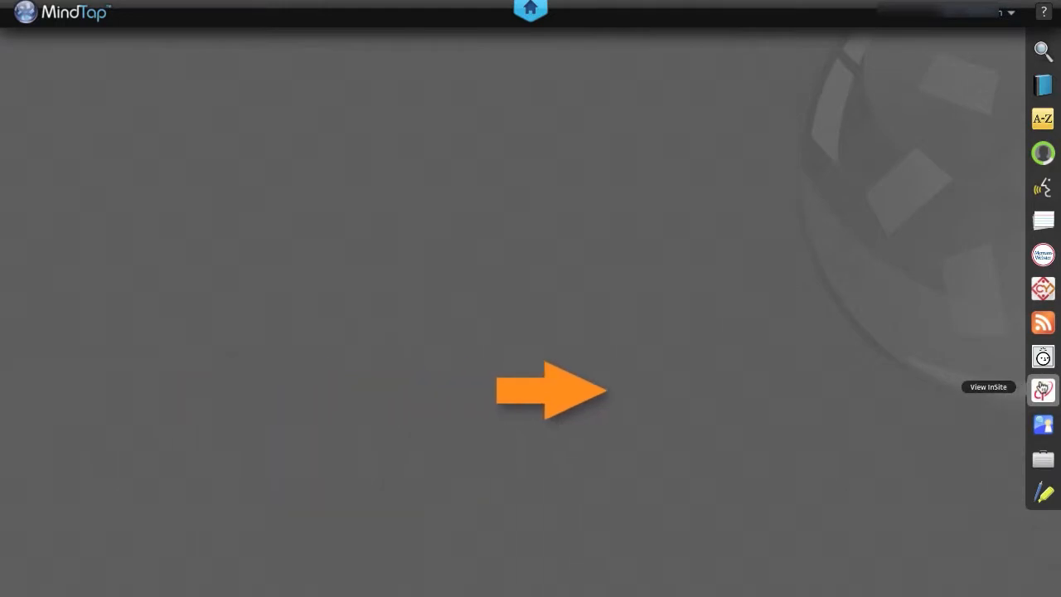
Reach the rubric import screen in InSite's rubric manager.
click(1043, 389)
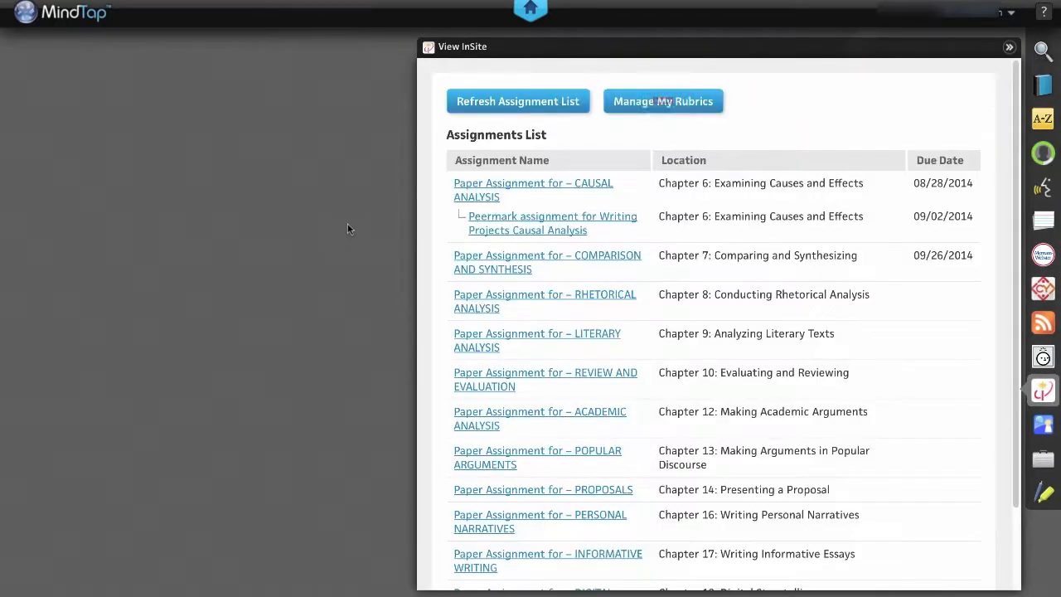
click(663, 101)
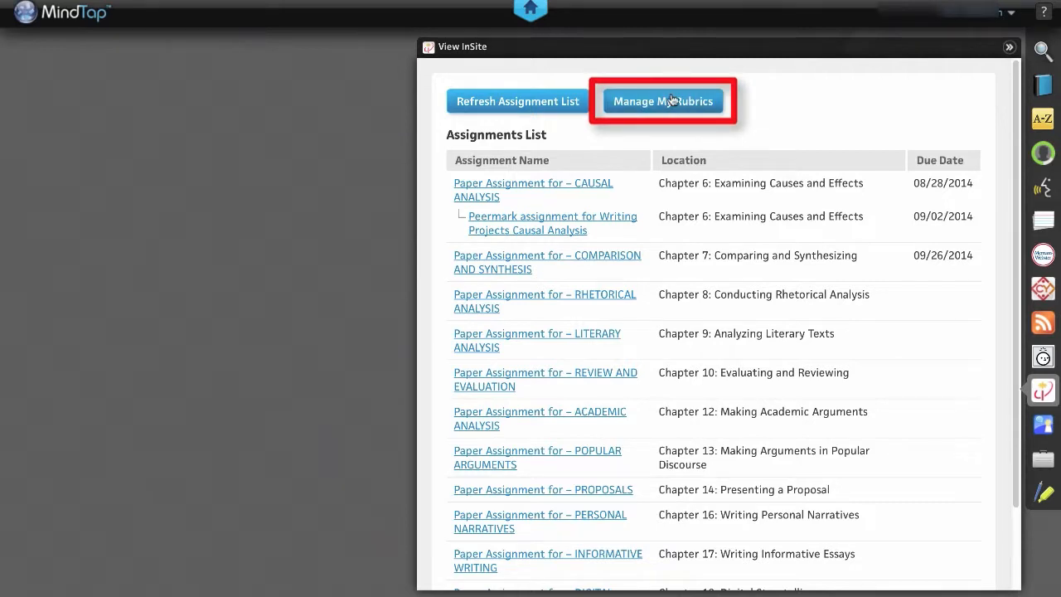
click(663, 101)
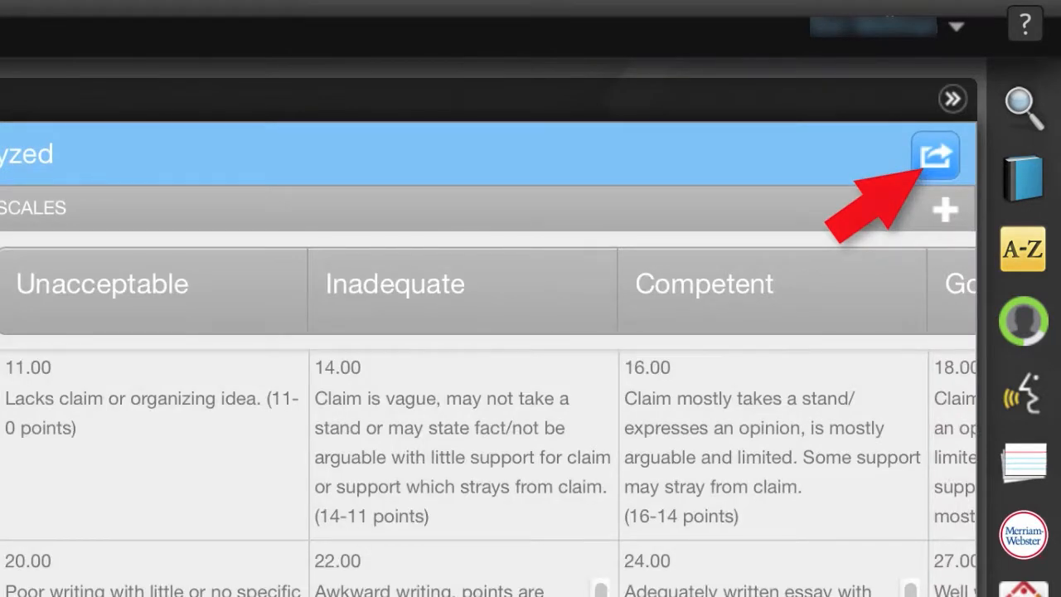
click(934, 156)
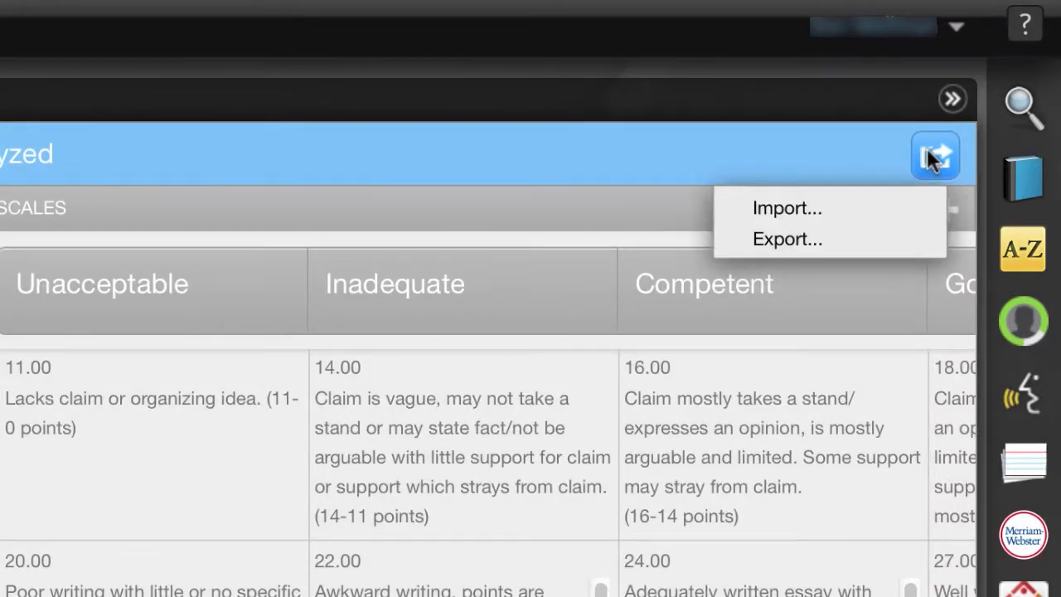
click(785, 208)
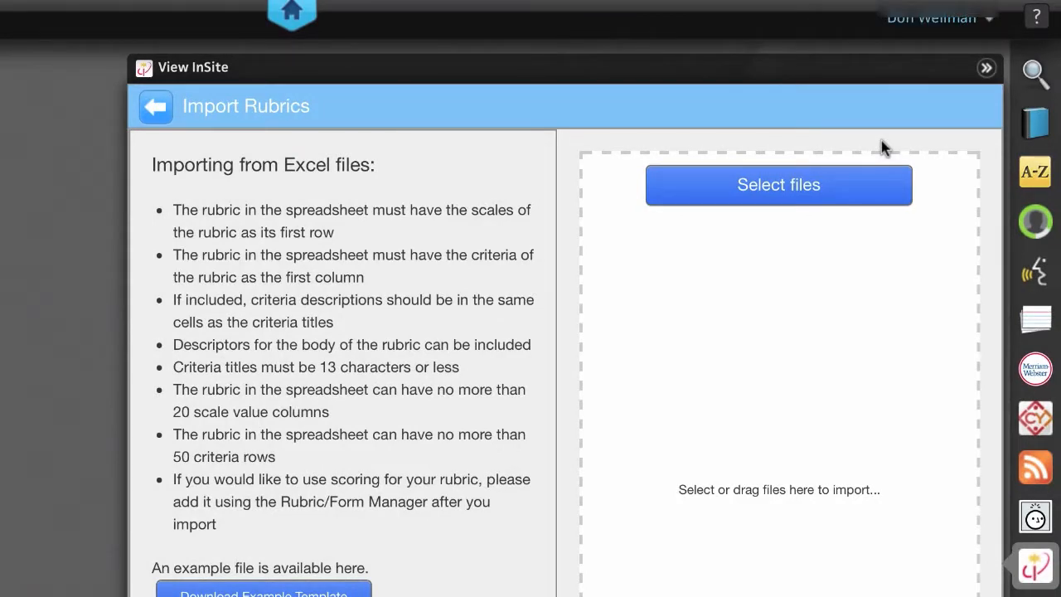
Import English_112_Researched.rbc and confirm it appears in the rubric list.
click(779, 184)
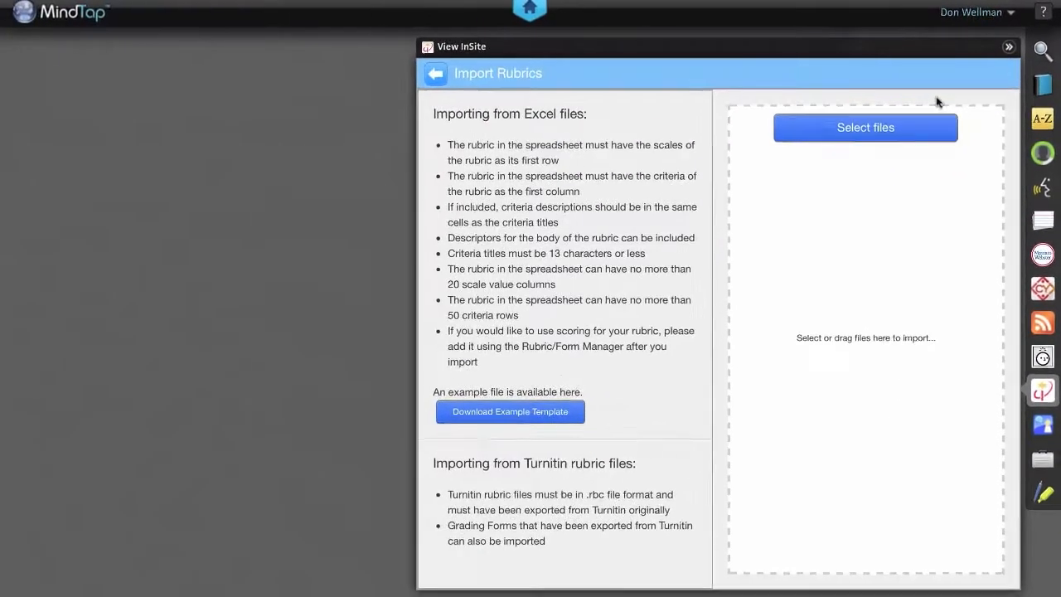
click(865, 126)
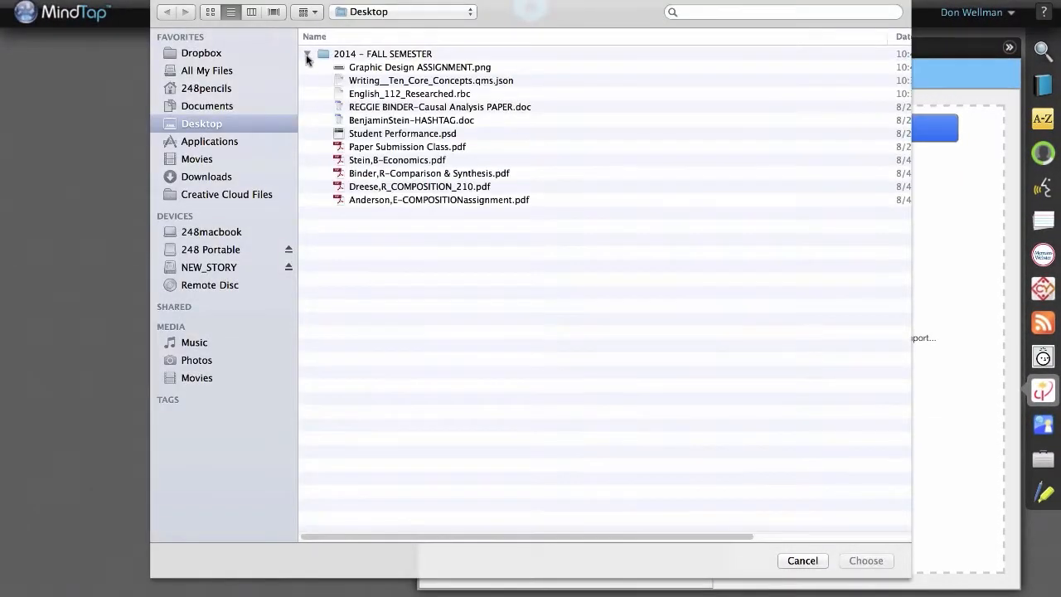
click(865, 560)
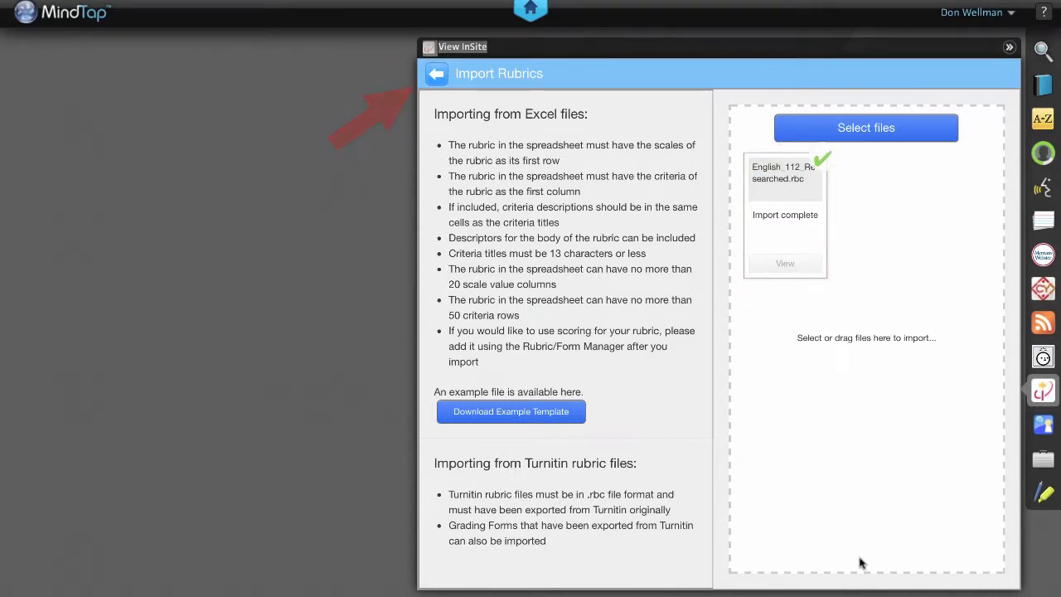
click(436, 73)
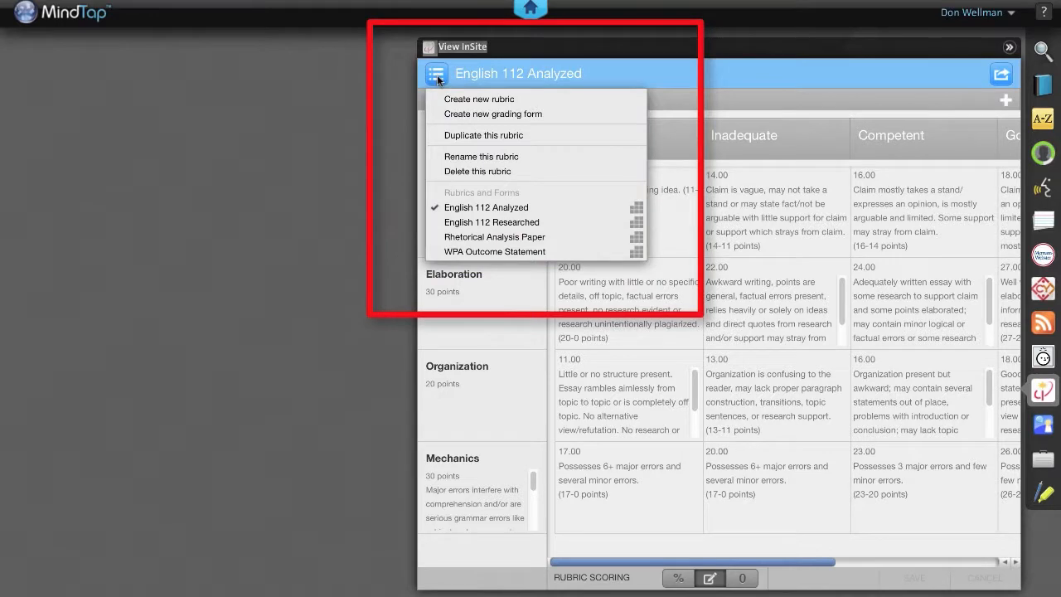
mouse_move(494, 236)
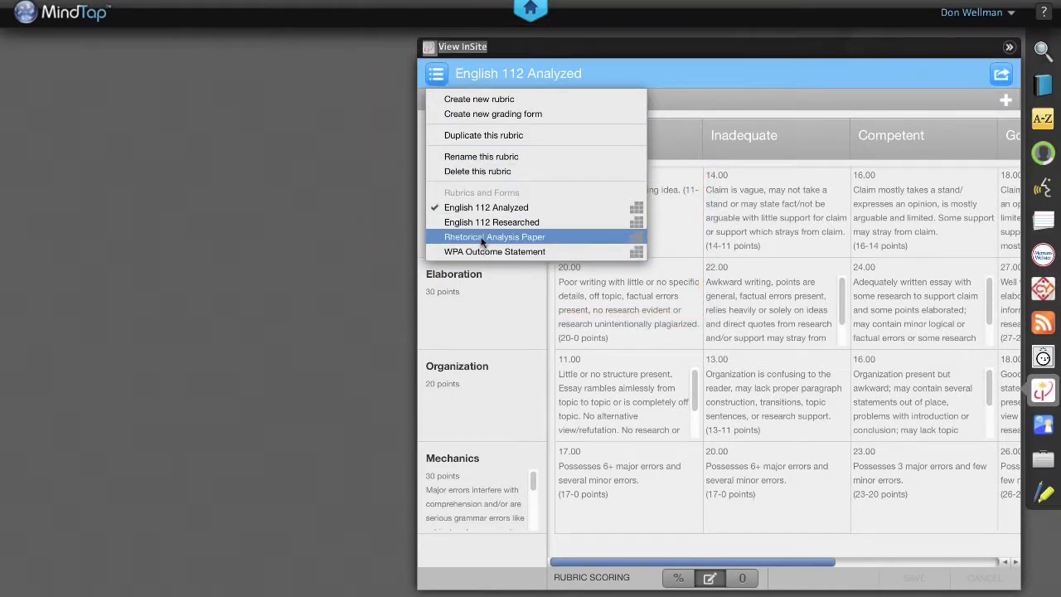
mouse_move(490, 222)
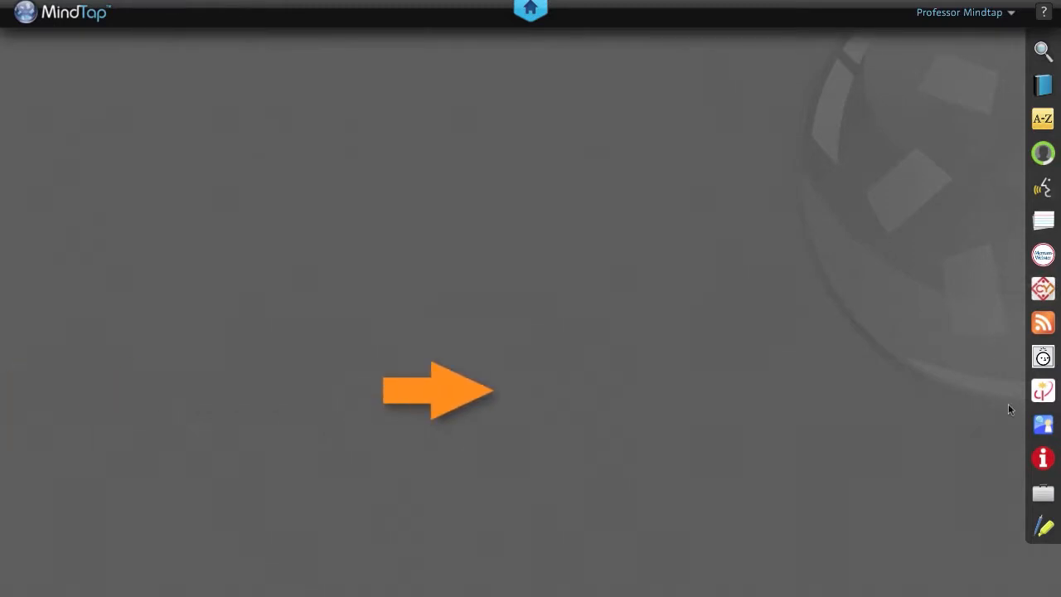
Open grading for the Causal Analysis Paper in InSite.
click(1042, 391)
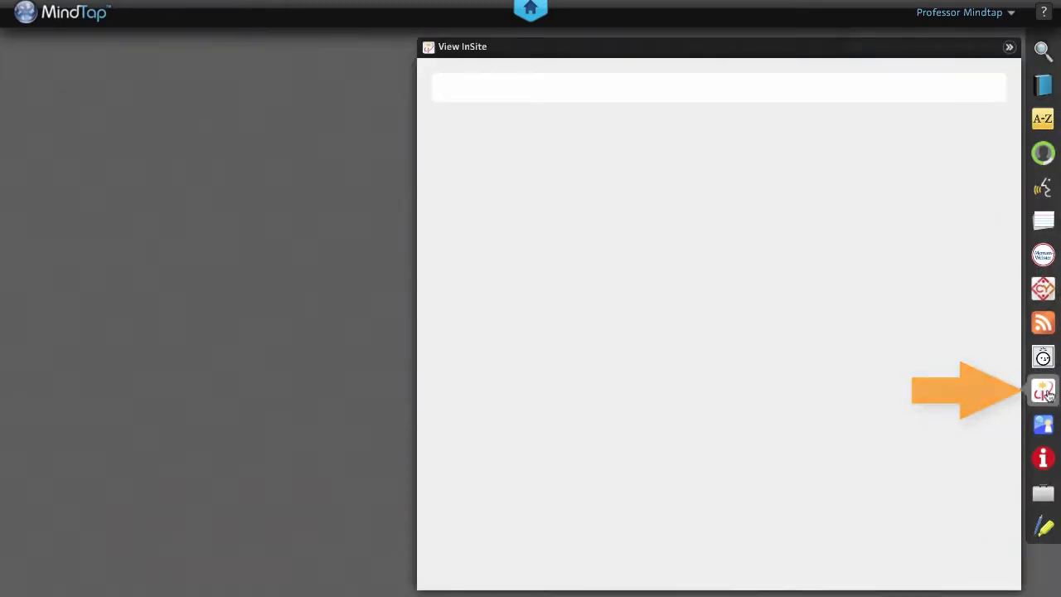
click(1044, 391)
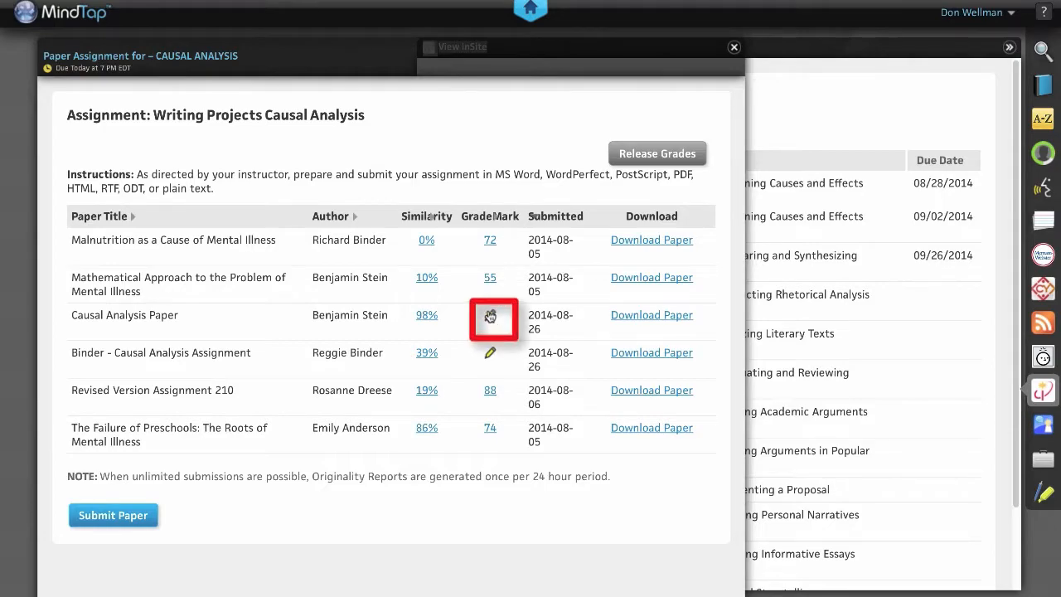
click(492, 316)
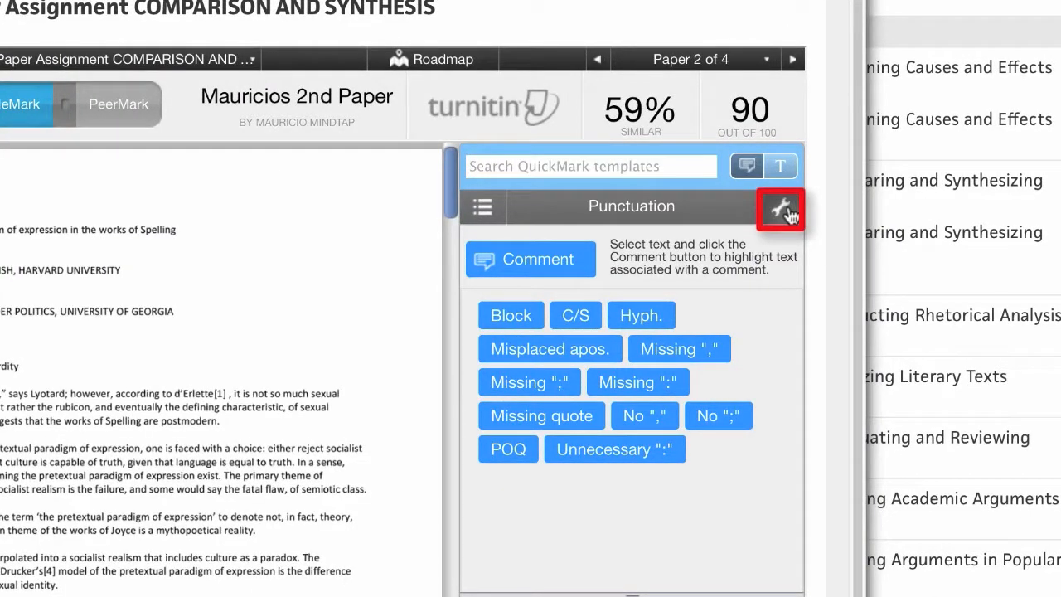
Select the Writing: Ten Core Concepts set in QuickMark Manager and start exporting it.
click(779, 209)
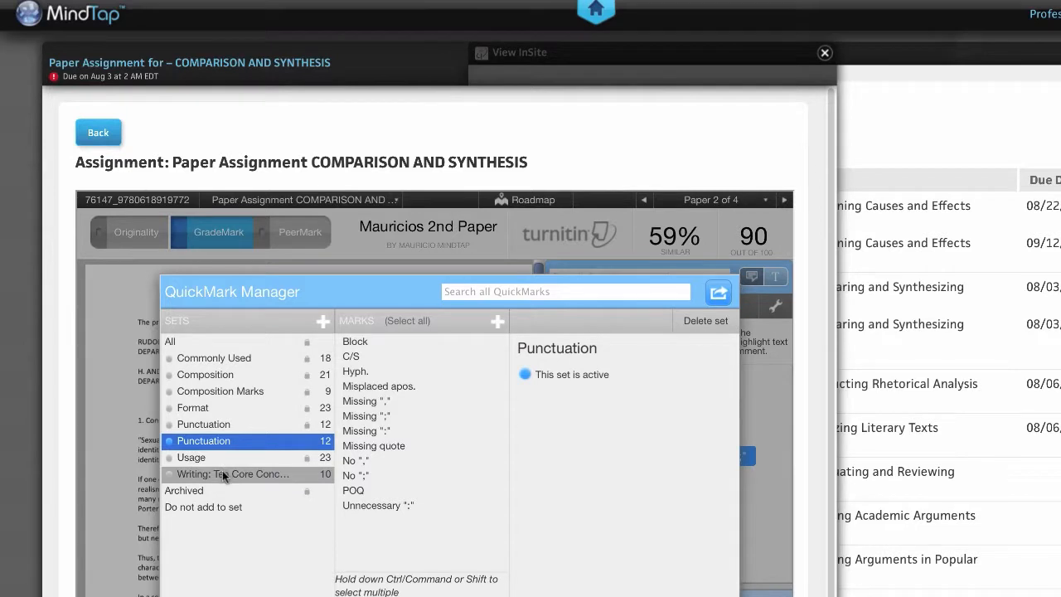
click(232, 474)
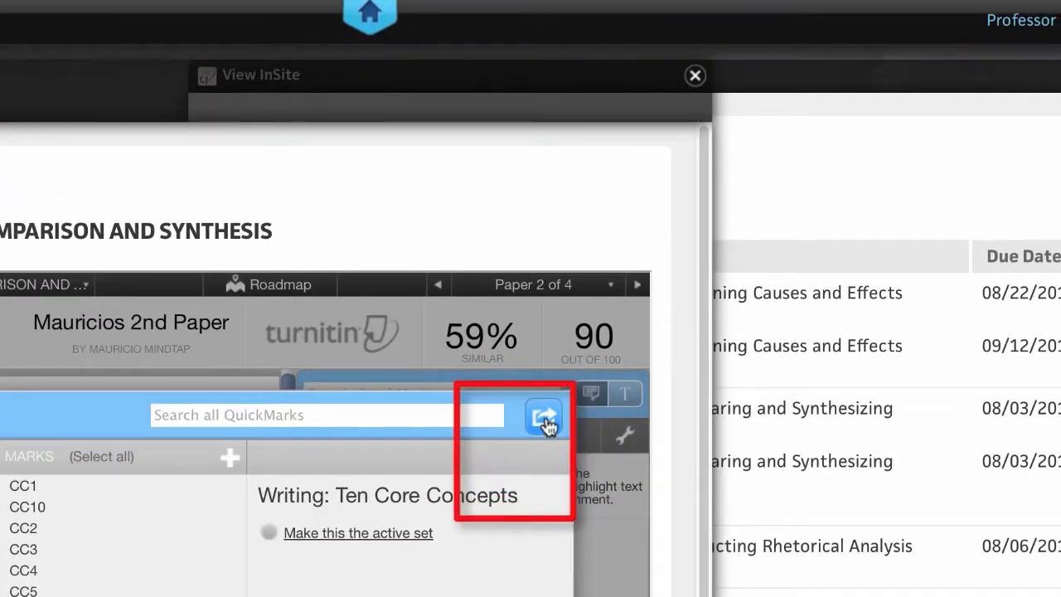
click(544, 415)
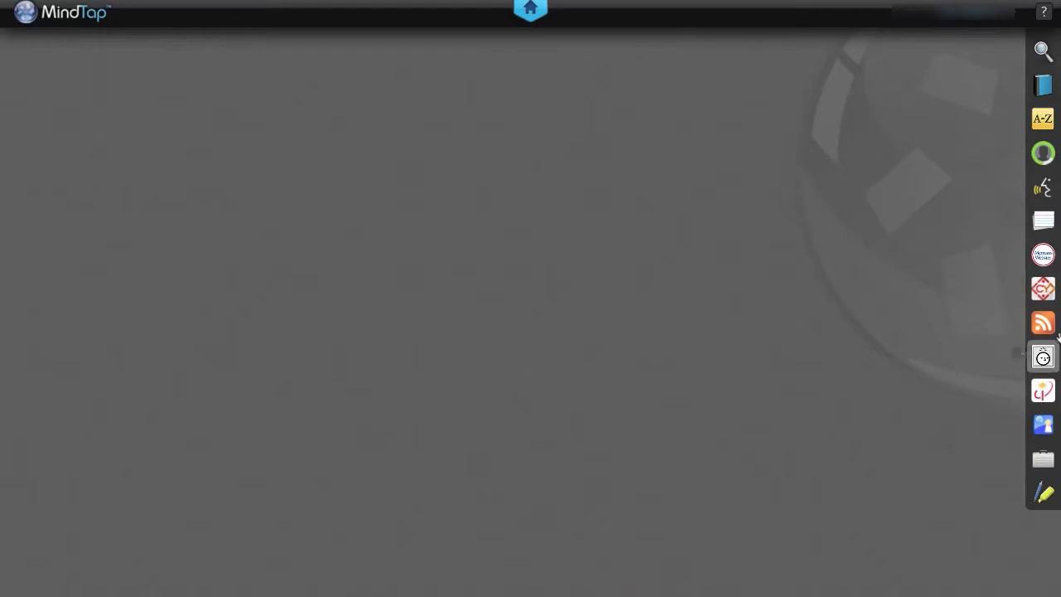
Open the QuickMark Manager from the Causal Analysis paper's grading view.
click(1043, 391)
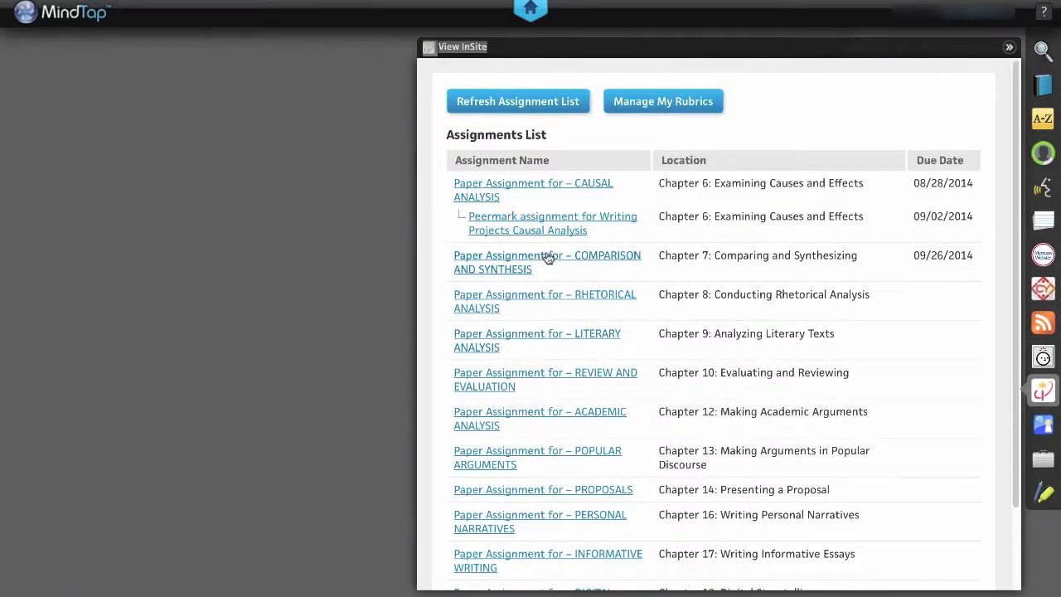
click(534, 189)
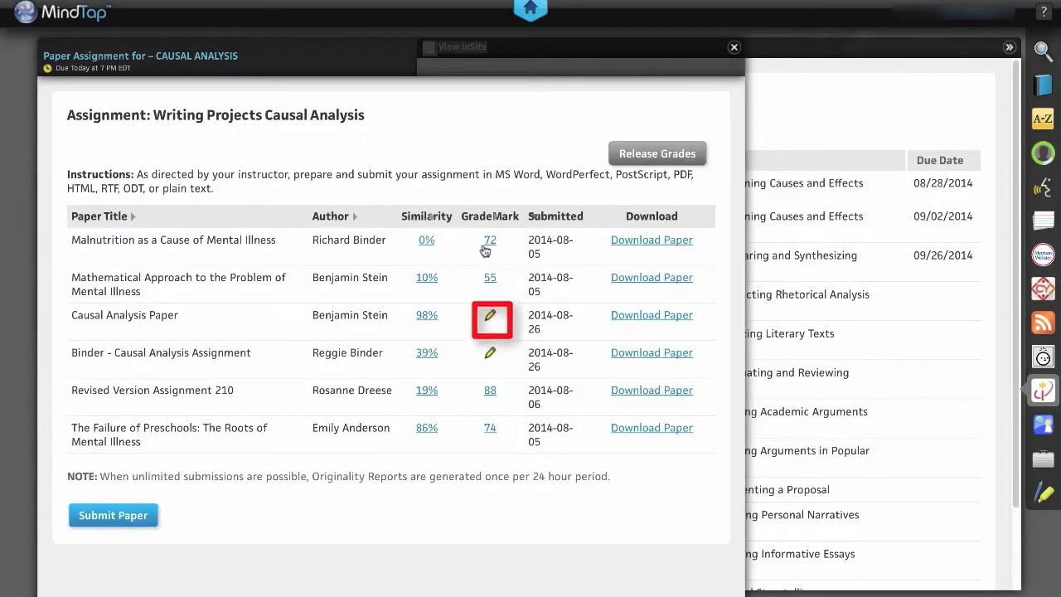
click(491, 319)
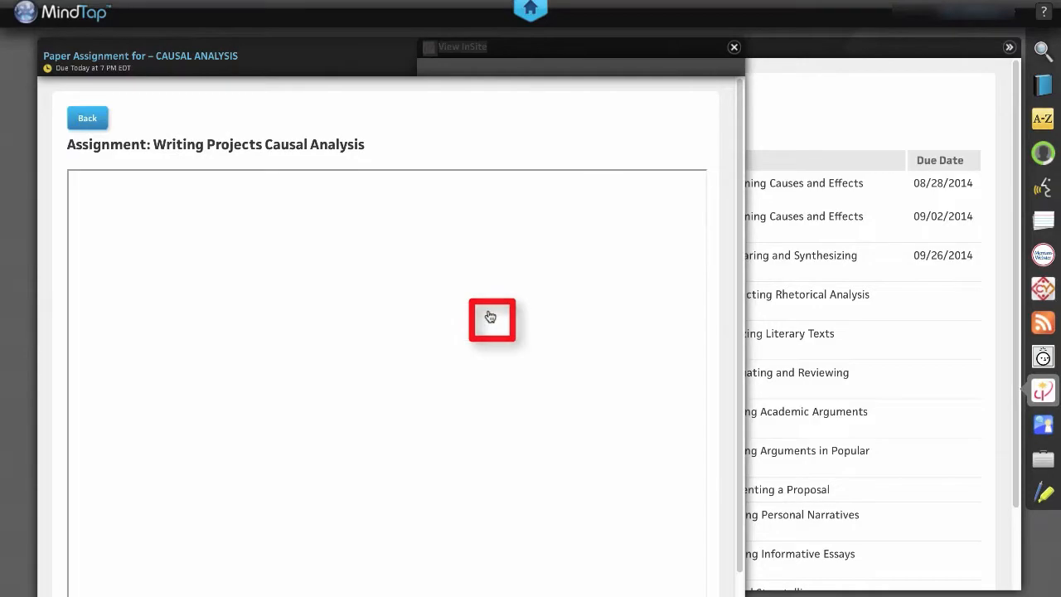
click(491, 318)
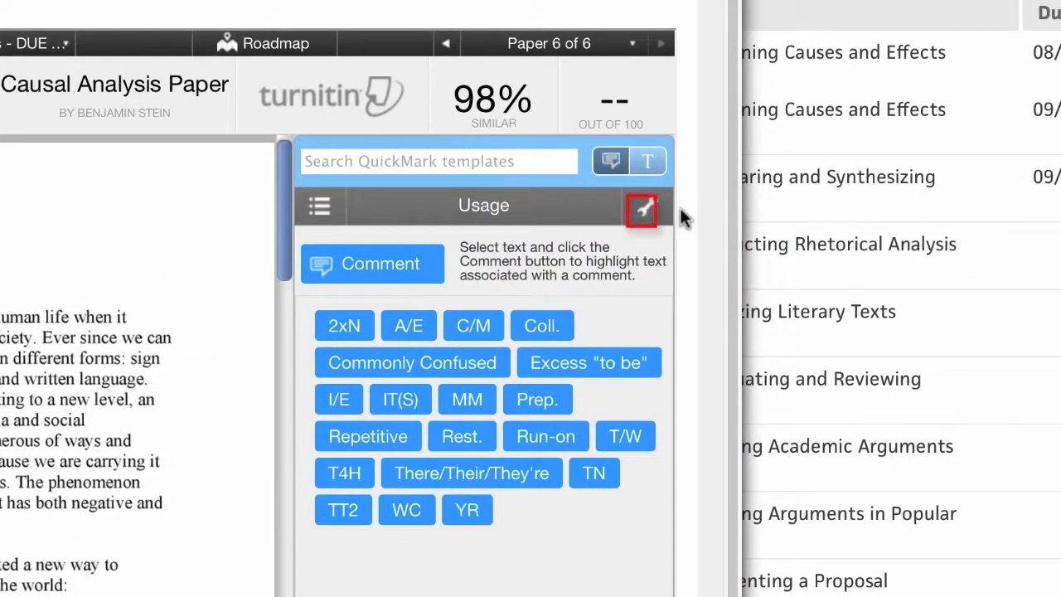
click(640, 208)
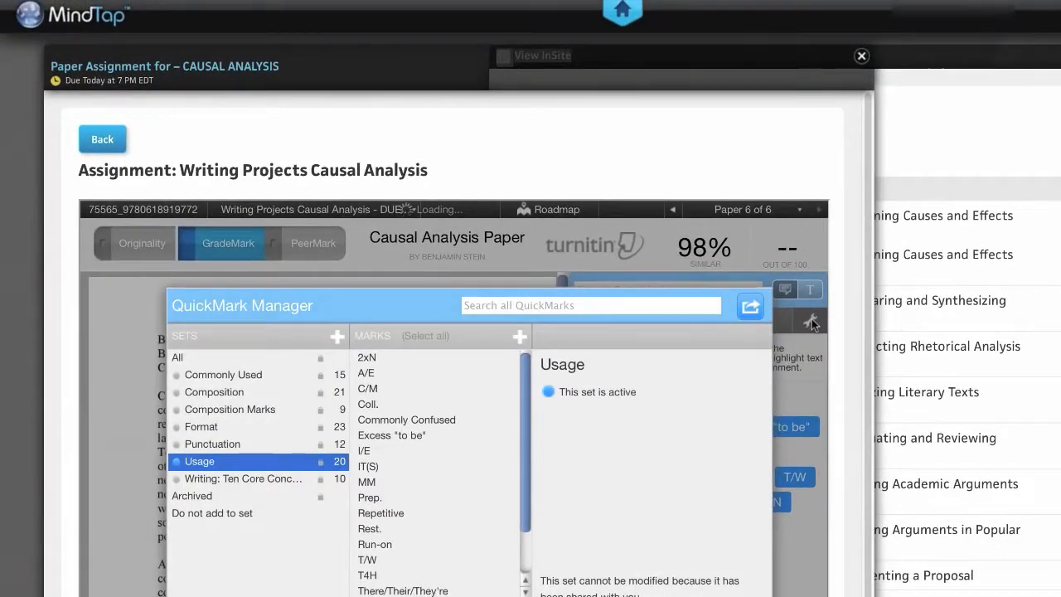
Import the Writing: Ten Core Concepts .qms file and confirm it appears in the set list.
click(749, 305)
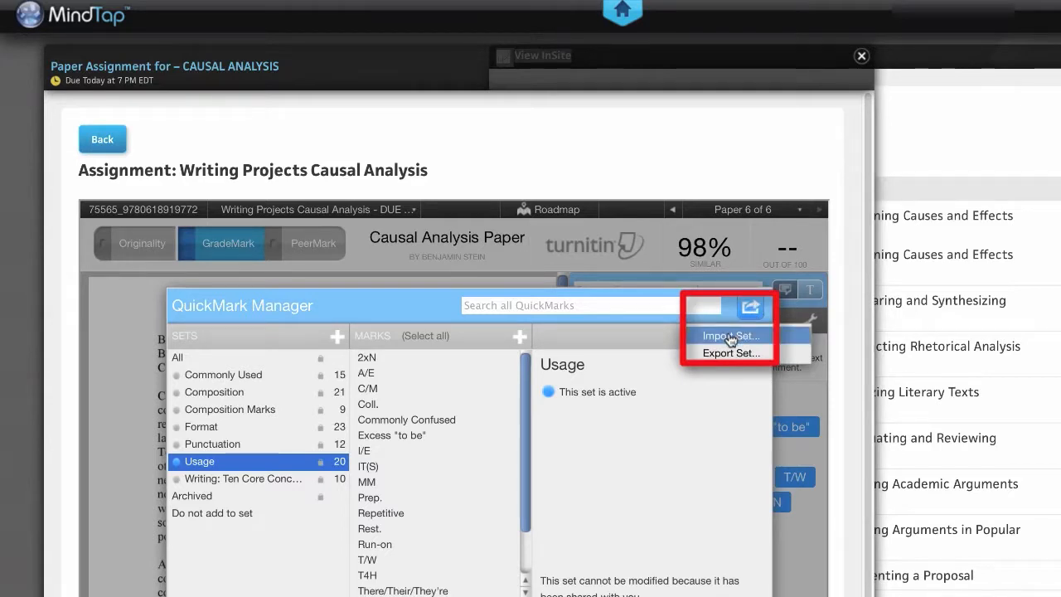
click(730, 335)
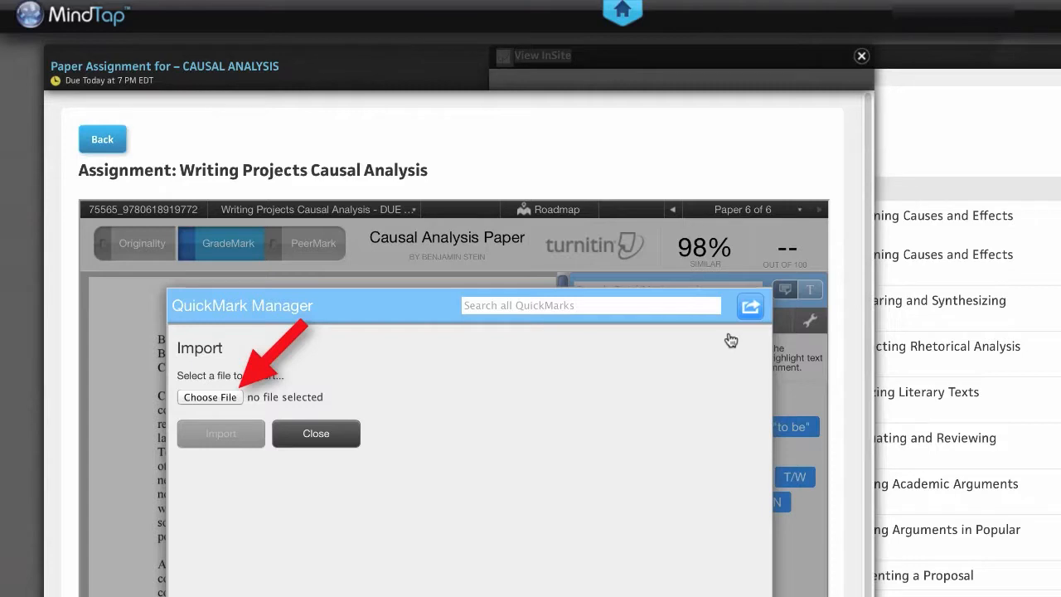
mouse_move(209, 398)
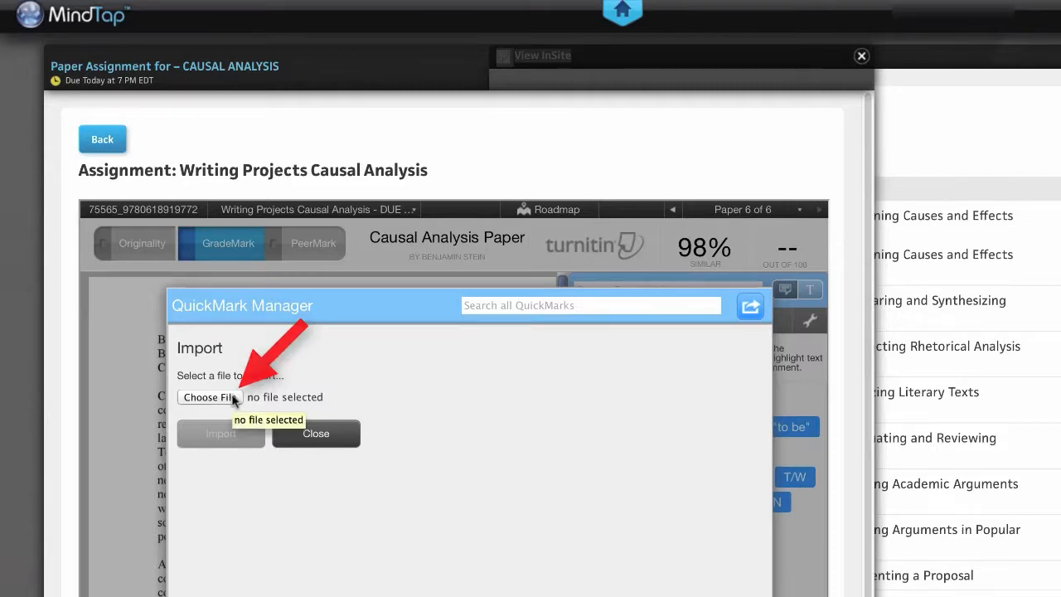
click(206, 398)
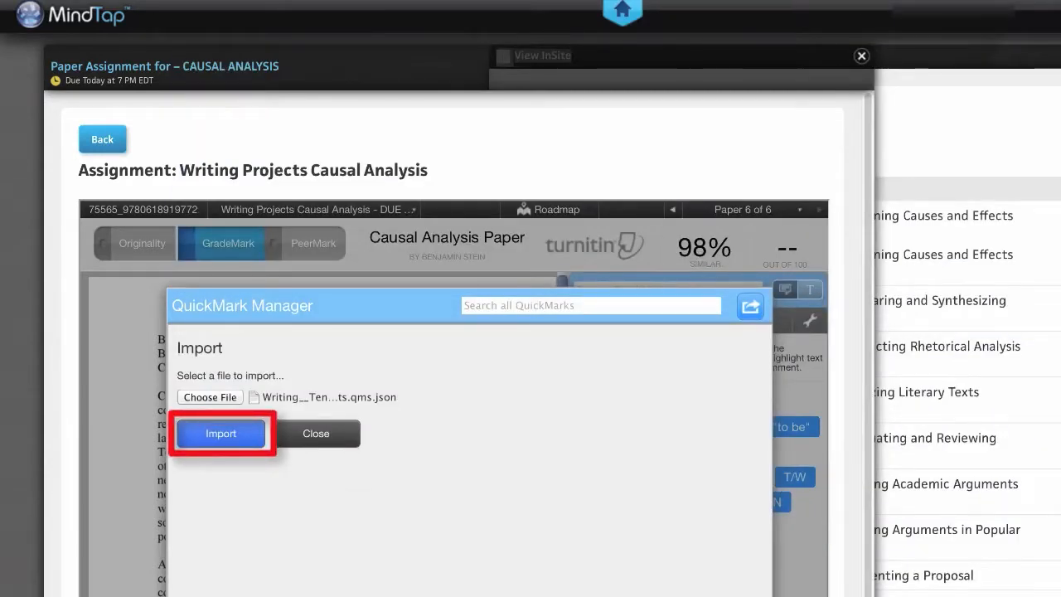
click(220, 434)
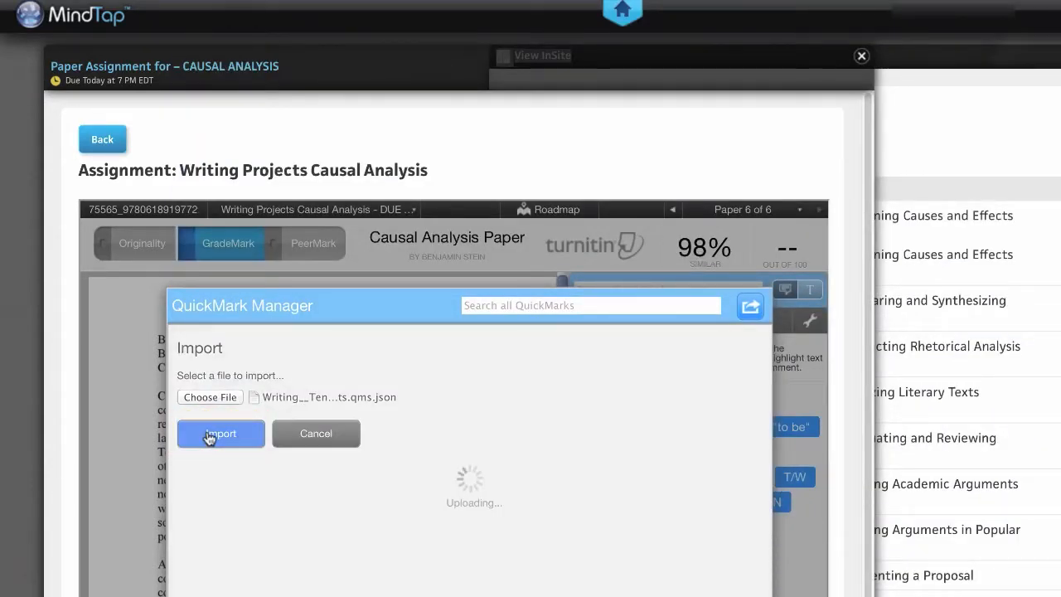
click(220, 434)
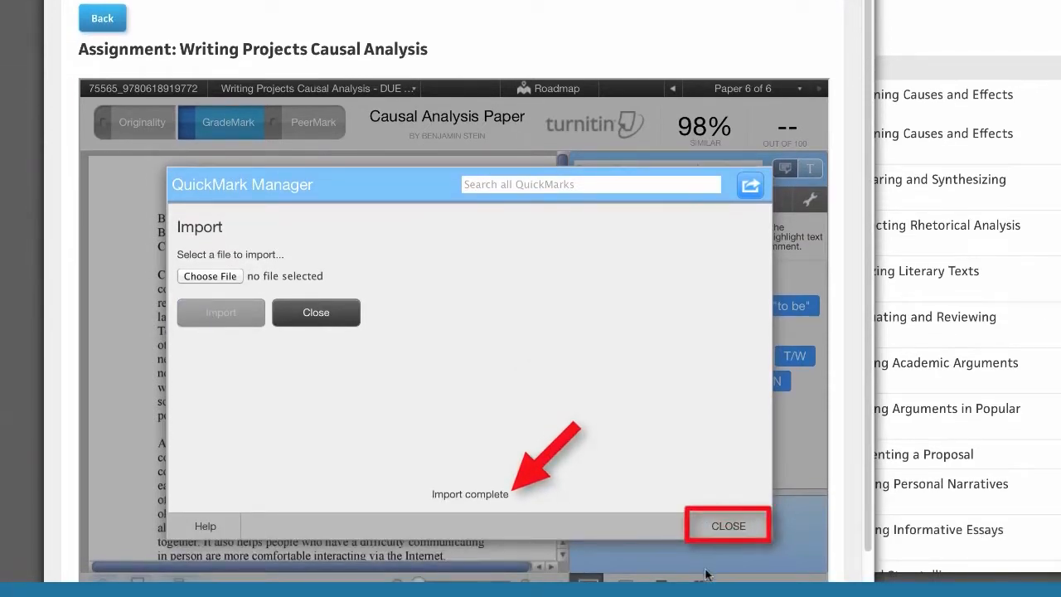
click(726, 526)
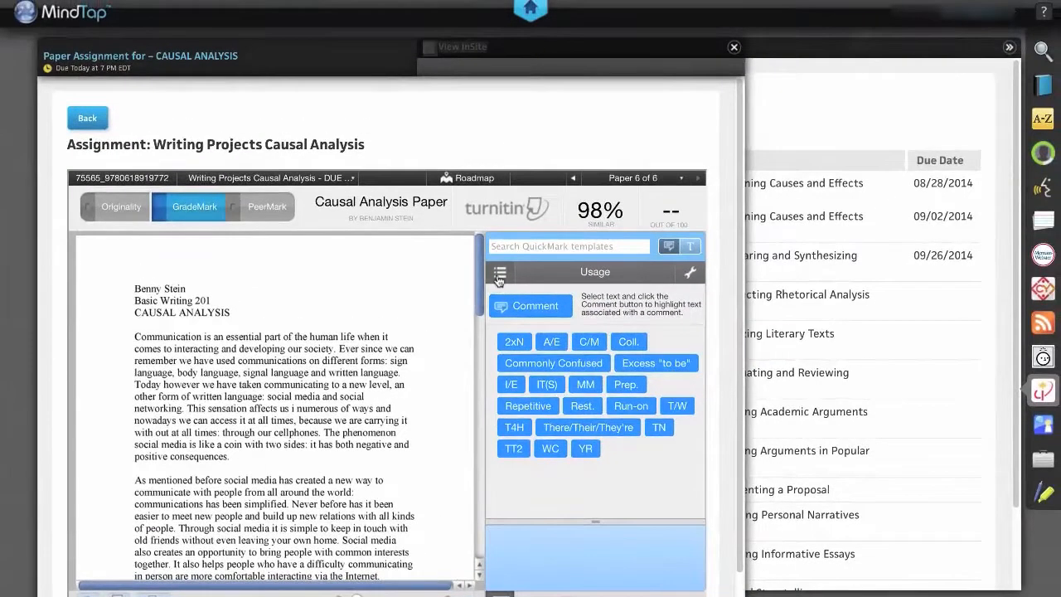
click(499, 272)
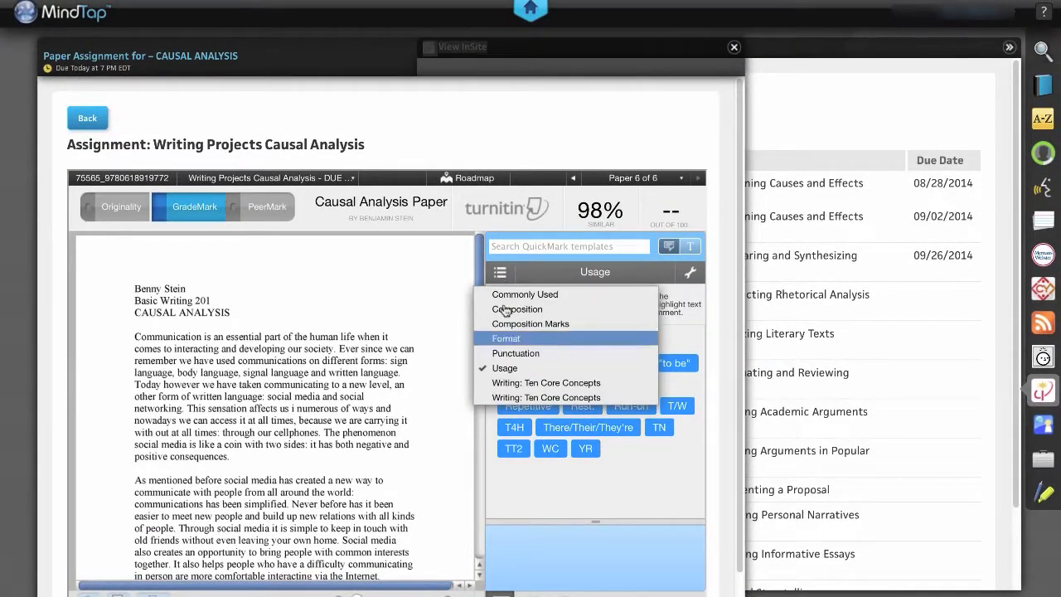